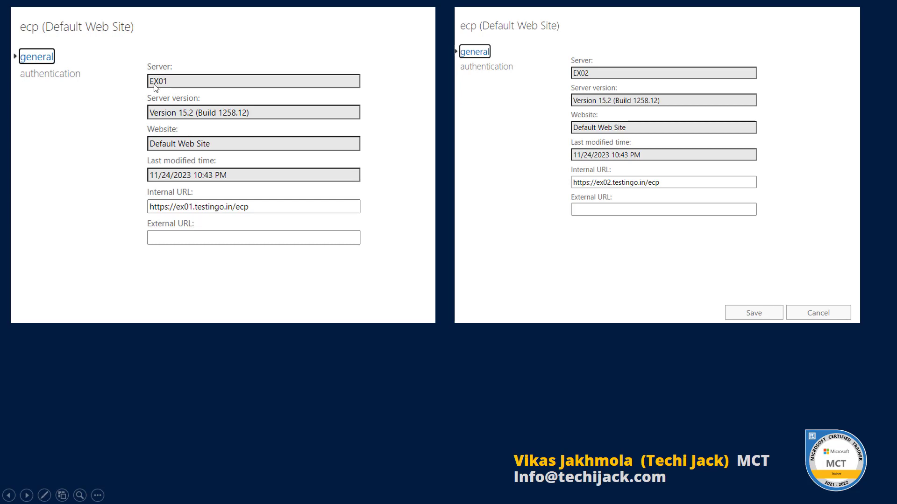
{"action": "mouse_move", "coordinate": [169, 83]}
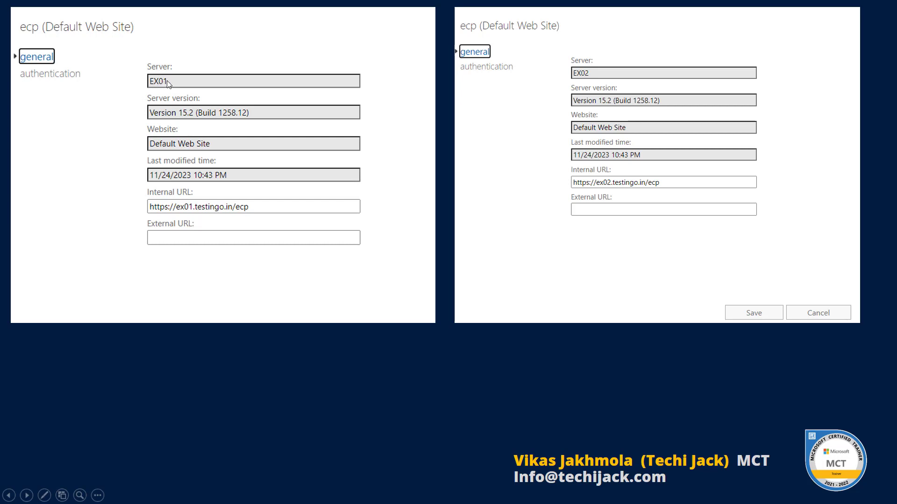
{"action": "mouse_move", "coordinate": [185, 198]}
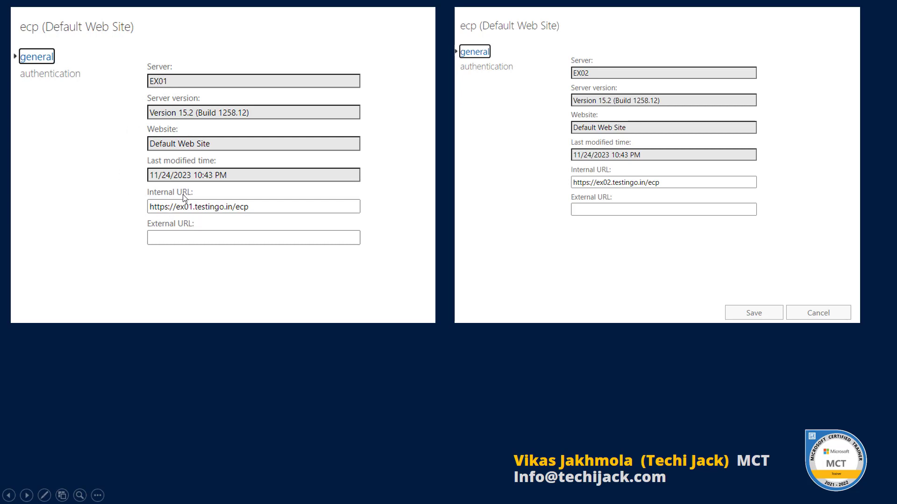
{"action": "mouse_move", "coordinate": [194, 213]}
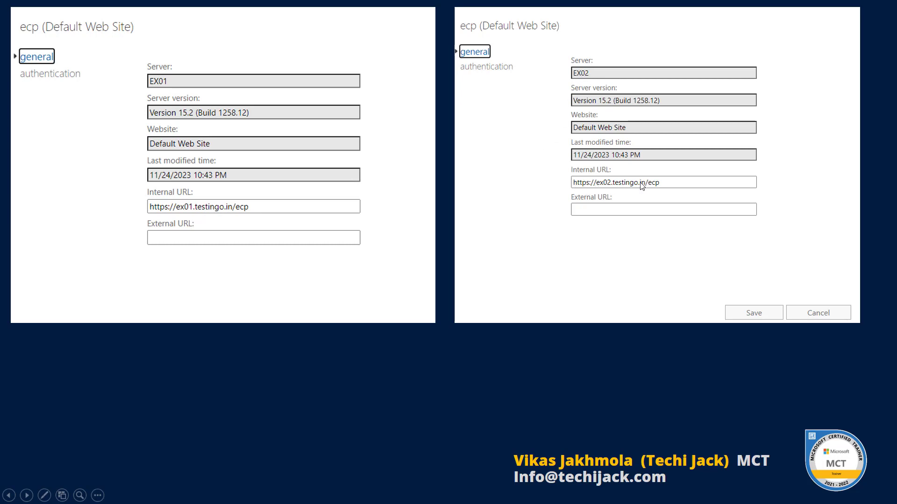
{"action": "mouse_move", "coordinate": [591, 186]}
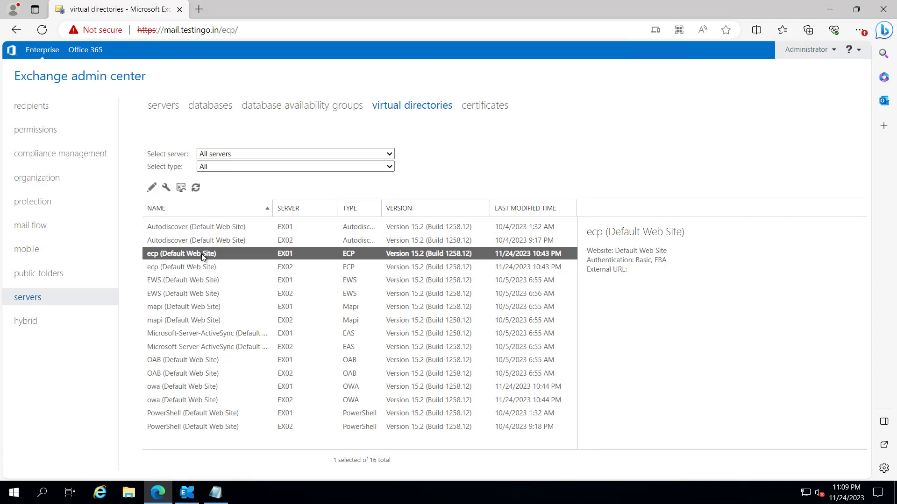
{"action": "left_click", "coordinate": [151, 187]}
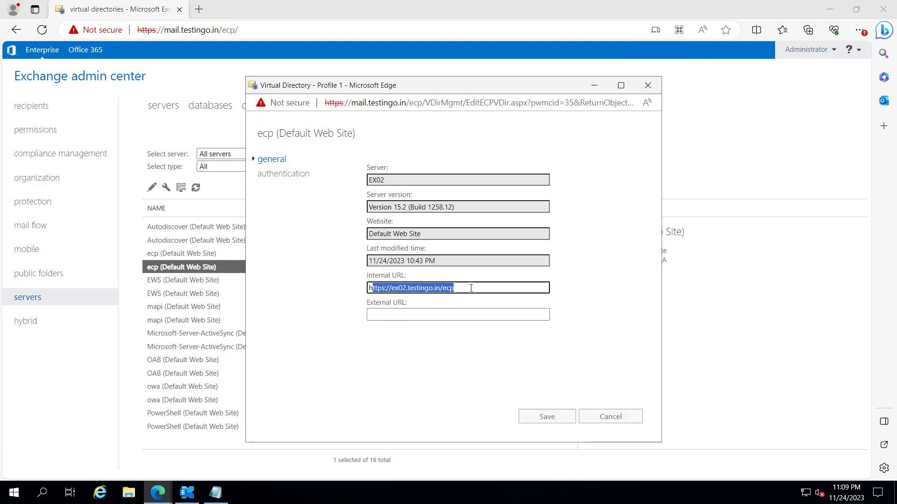
{"action": "left_click", "coordinate": [611, 416]}
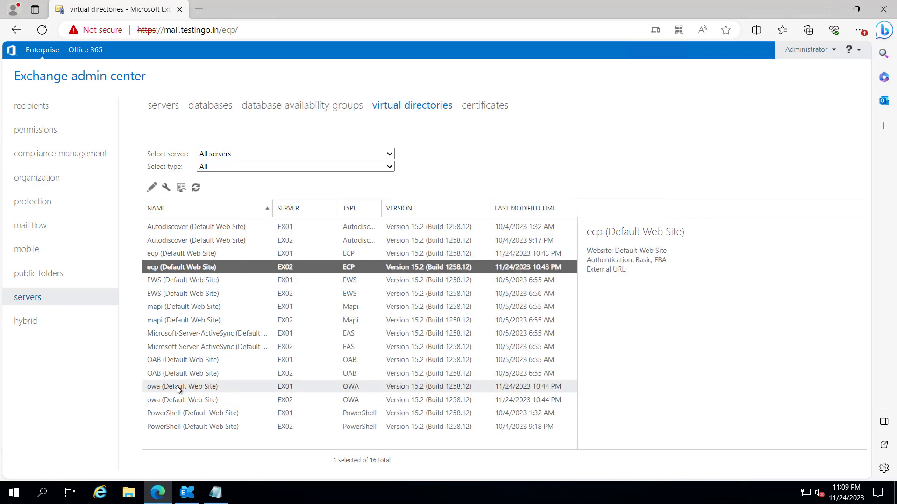
{"action": "double_click", "coordinate": [181, 387]}
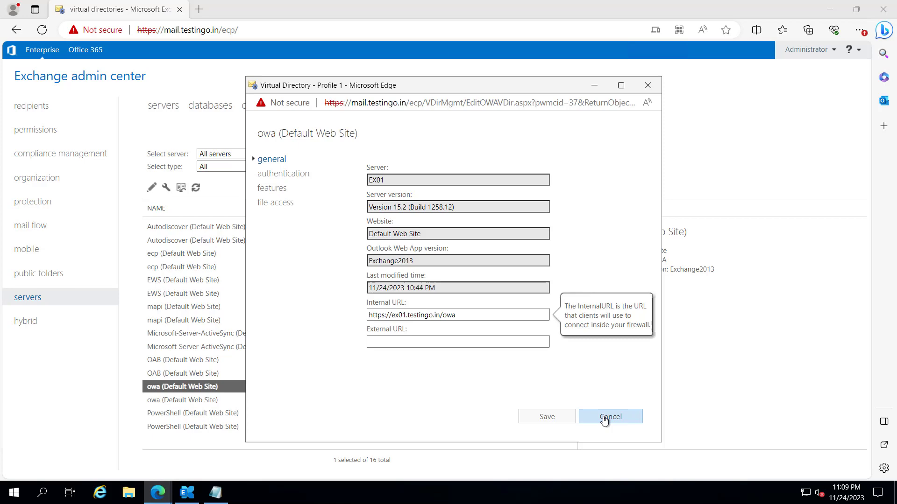
{"action": "left_click", "coordinate": [611, 417]}
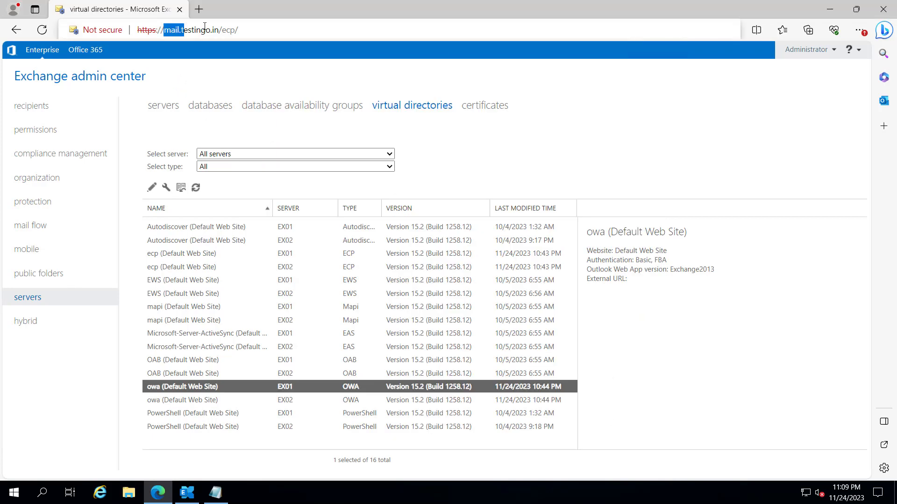
Bring the Notepad script forward, review it and select the entire text
{"action": "left_click", "coordinate": [216, 493]}
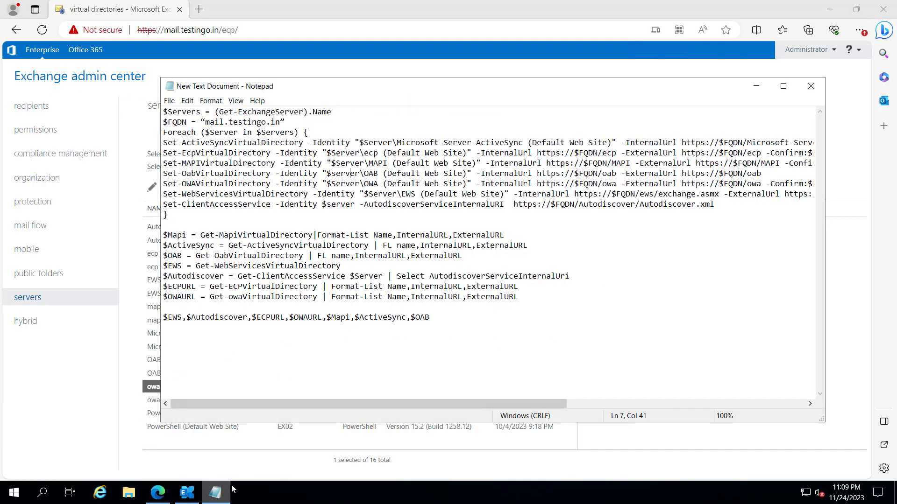
{"action": "left_click", "coordinate": [217, 112]}
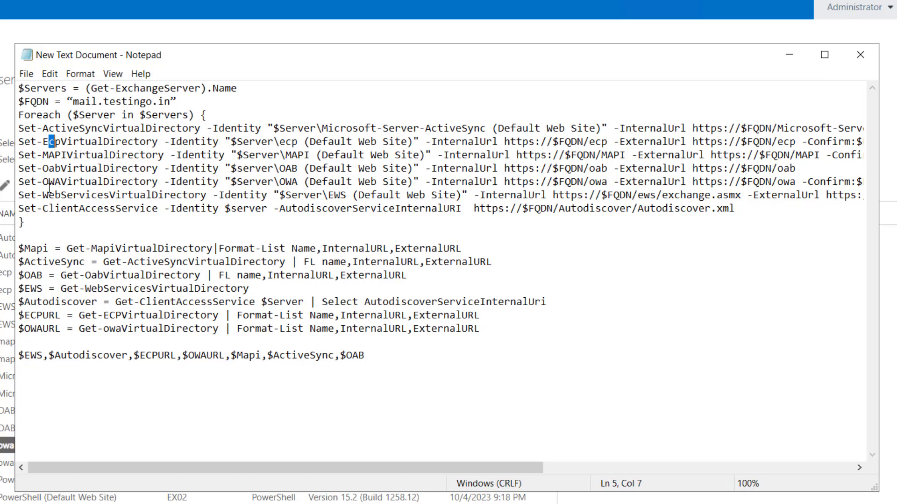
{"action": "mouse_move", "coordinate": [46, 220]}
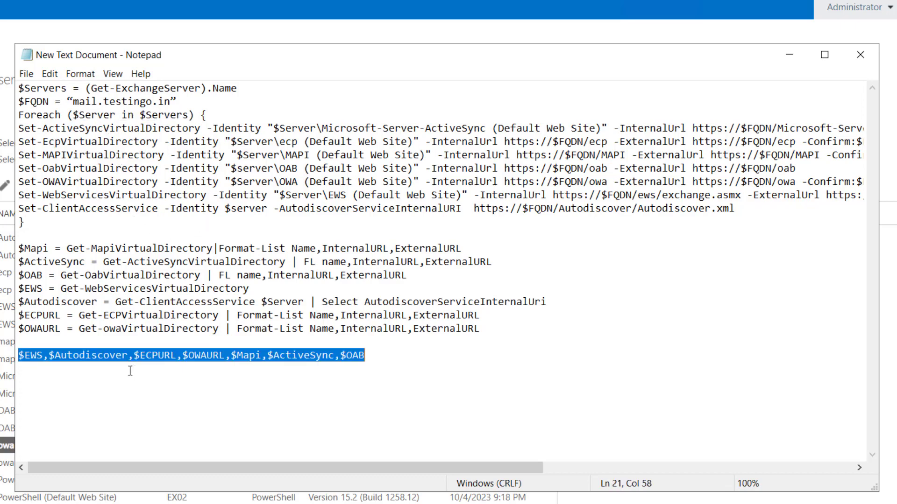
{"action": "left_click", "coordinate": [92, 355]}
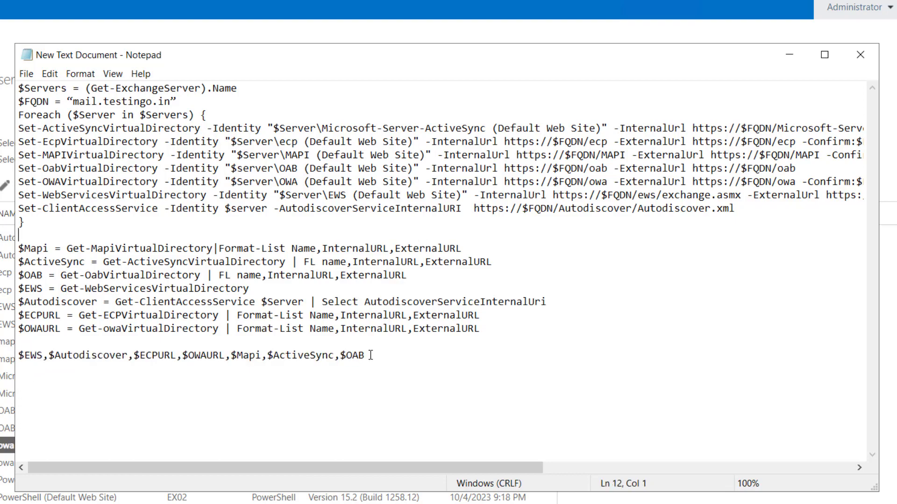
{"action": "key", "text": "ctrl+a"}
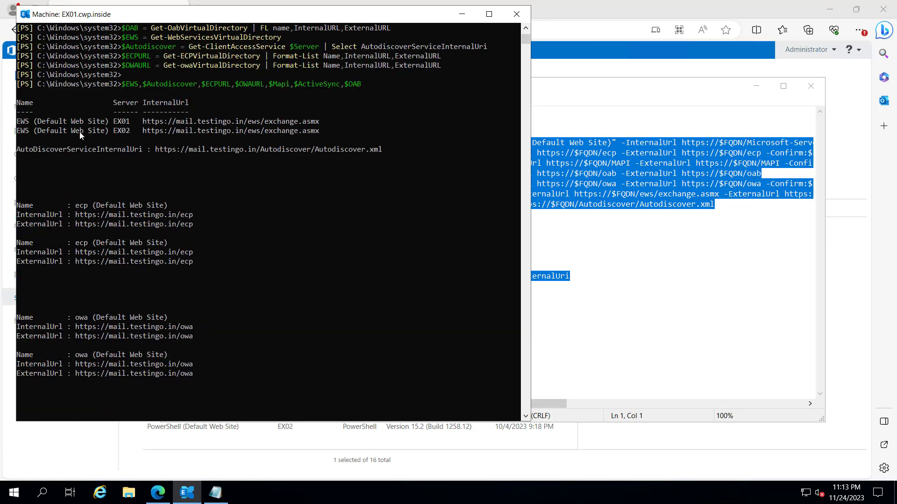
{"action": "mouse_move", "coordinate": [203, 130]}
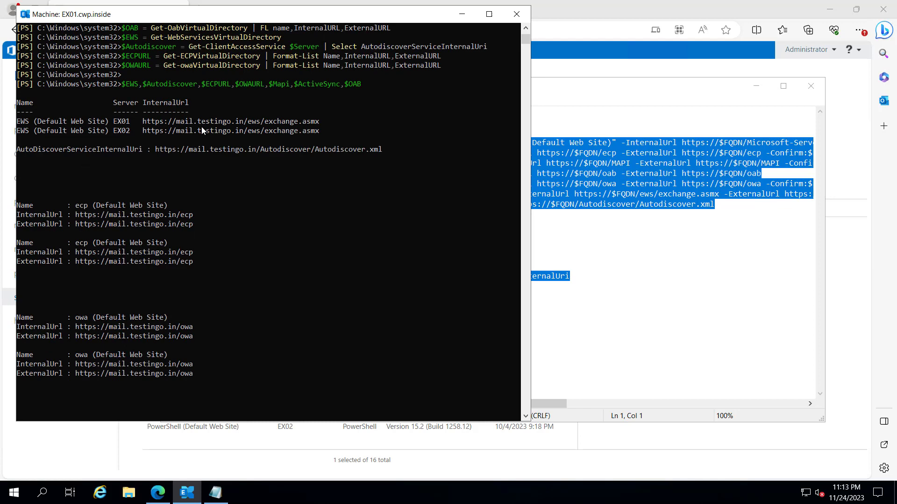
{"action": "mouse_move", "coordinate": [129, 133]}
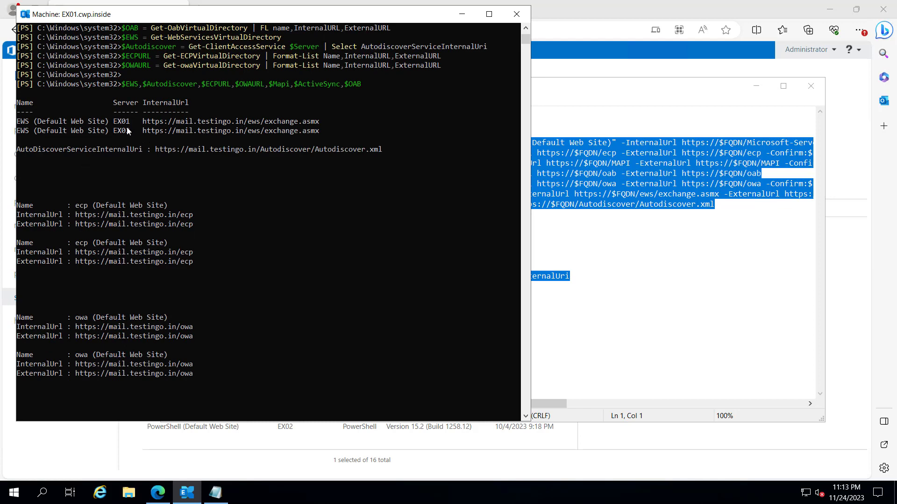
{"action": "mouse_move", "coordinate": [39, 155]}
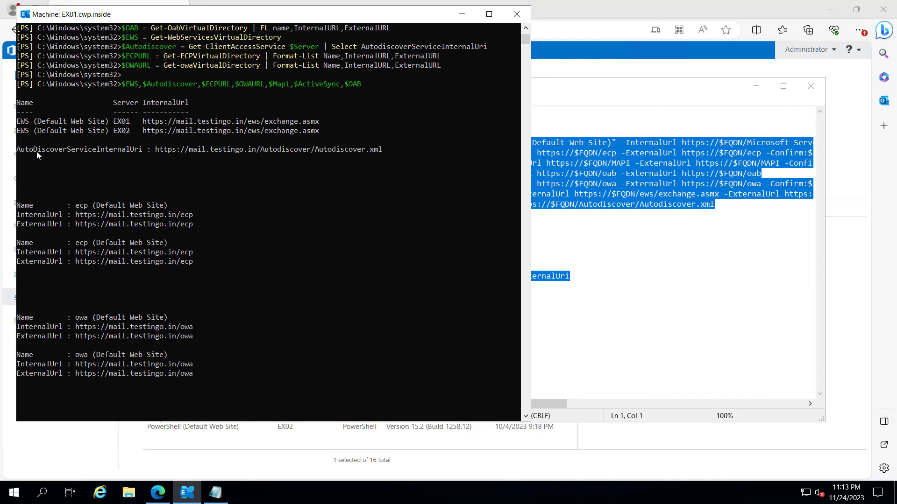
{"action": "mouse_move", "coordinate": [198, 156]}
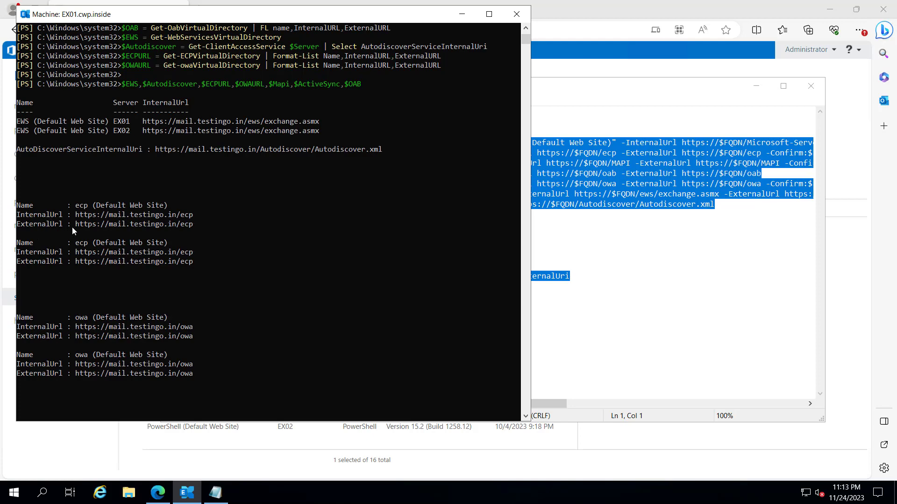
Scroll through the shell output listing EWS, Autodiscover, ecp, owa, mapi and ActiveSync URLs
{"action": "scroll", "scroll_direction": "down", "scroll_amount": 3}
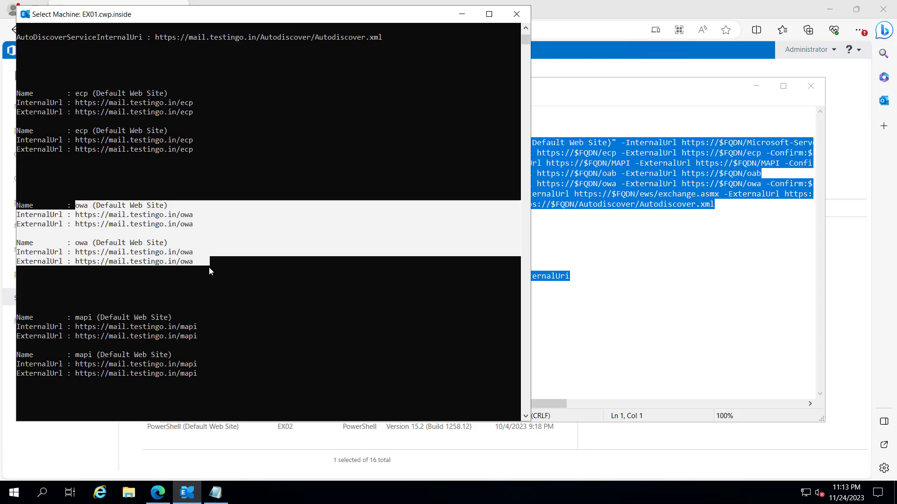
{"action": "scroll", "scroll_direction": "down", "scroll_amount": 3}
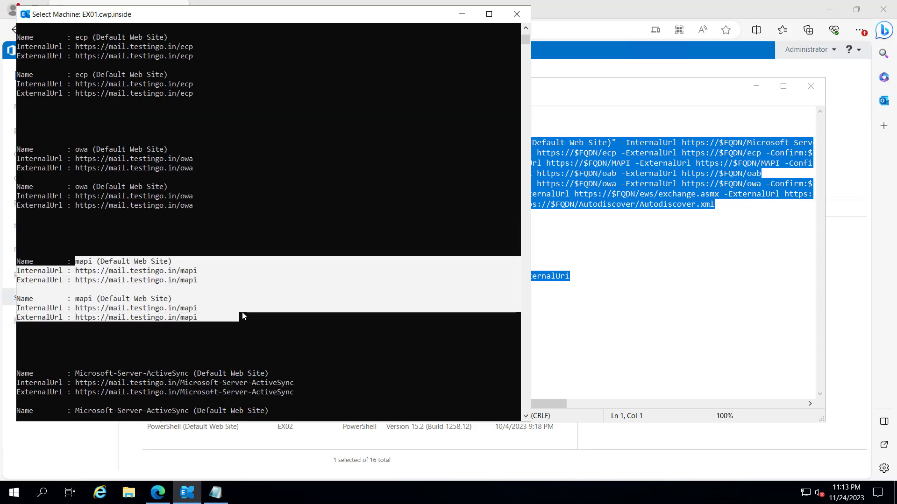
{"action": "scroll", "scroll_direction": "down", "scroll_amount": 3}
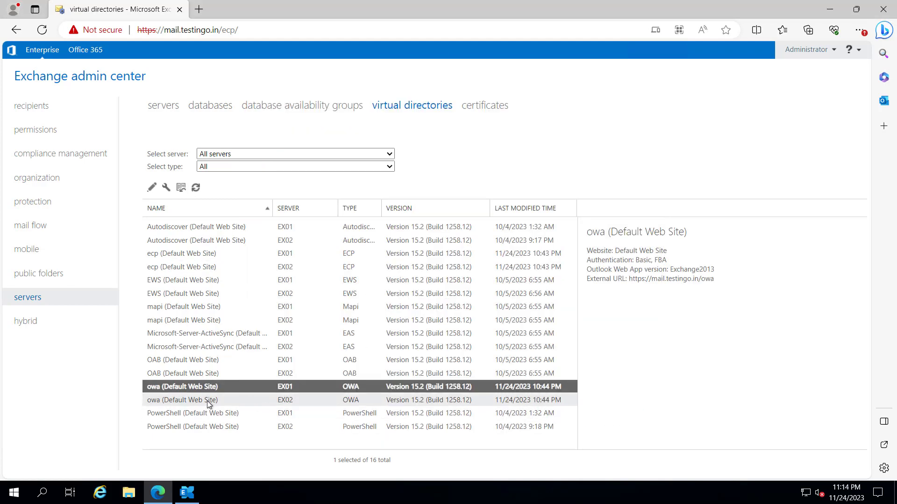
Inspect the EX01 EWS directory's mail.testingo.in URLs and close it unchanged
{"action": "double_click", "coordinate": [181, 400]}
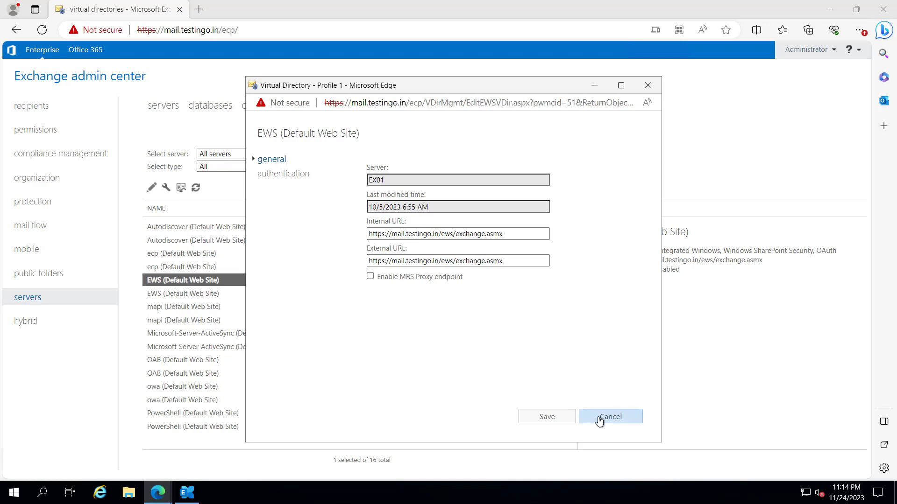
{"action": "left_click", "coordinate": [610, 417]}
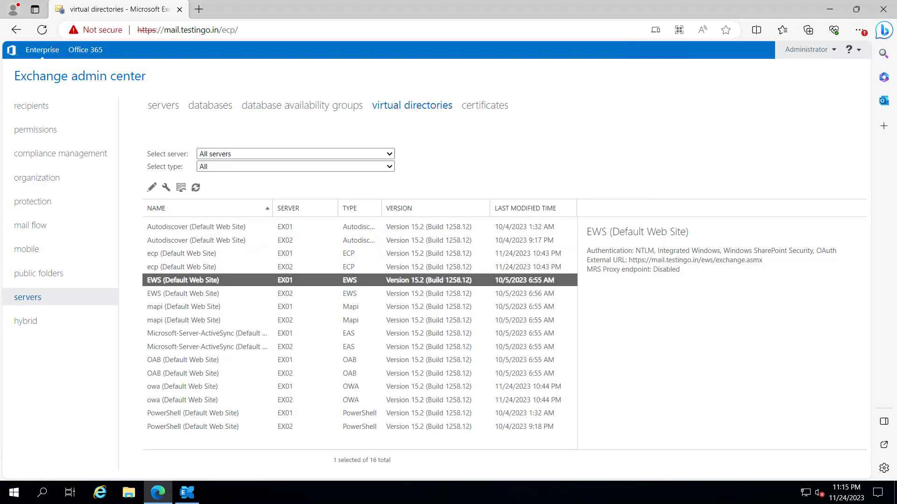